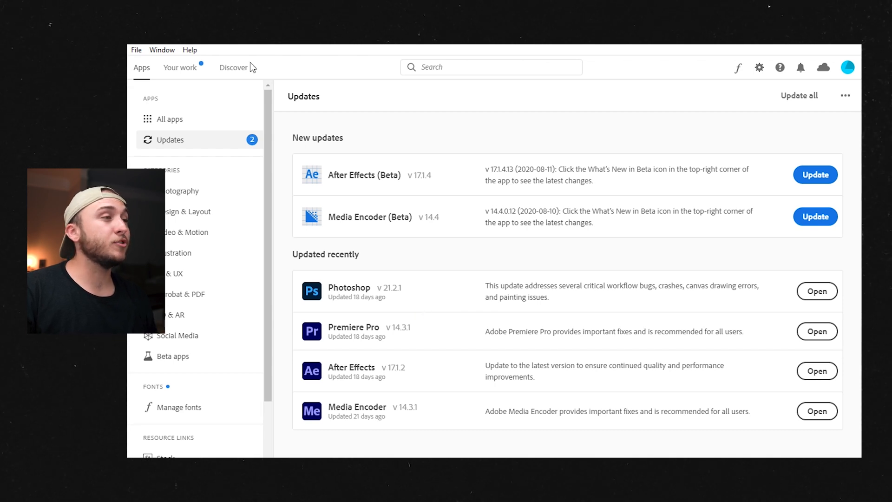
mouse_move(174, 355)
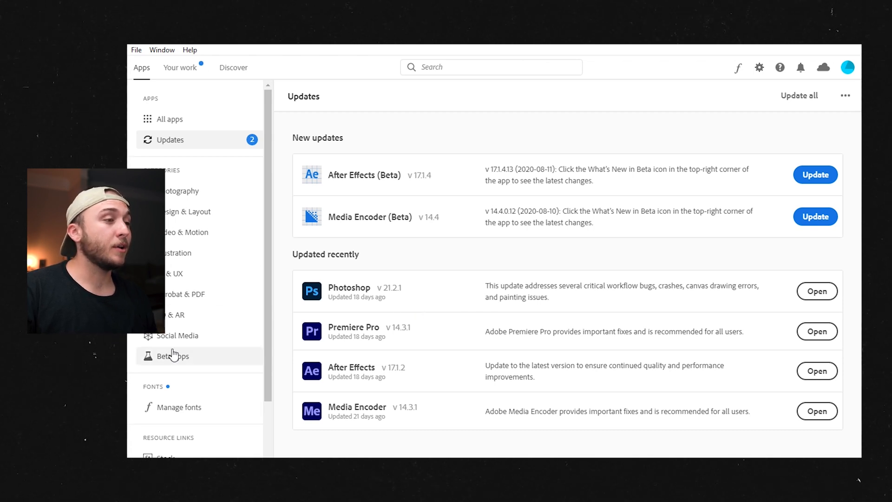
- Set Roto Brush & Refine Edge to version 2.0 with Best quality on the cherry layer
left_click(172, 356)
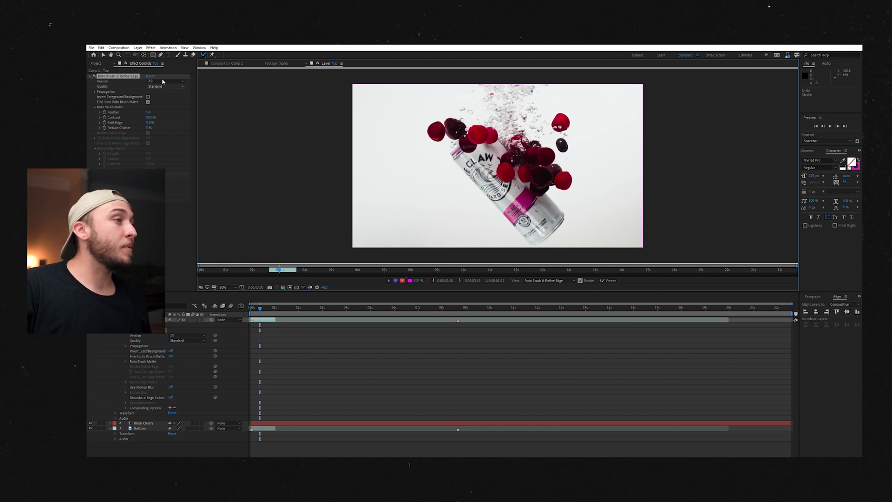
left_click(167, 87)
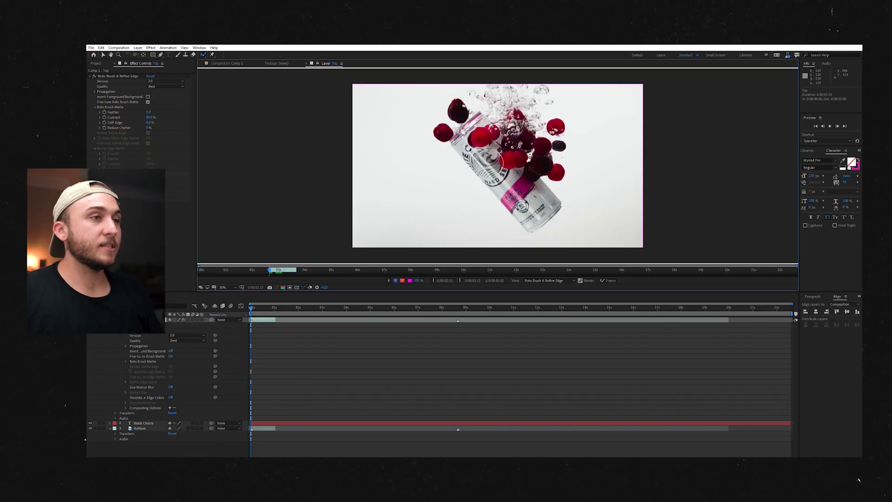
- Paint a Foreground 1 stroke over the can so the segmentation outline encloses it
left_click_drag(477, 142, 467, 159)
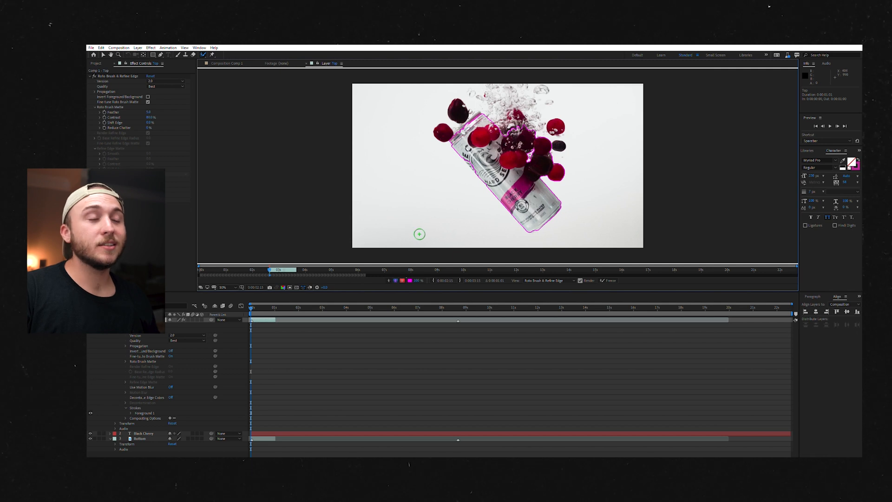
mouse_move(471, 201)
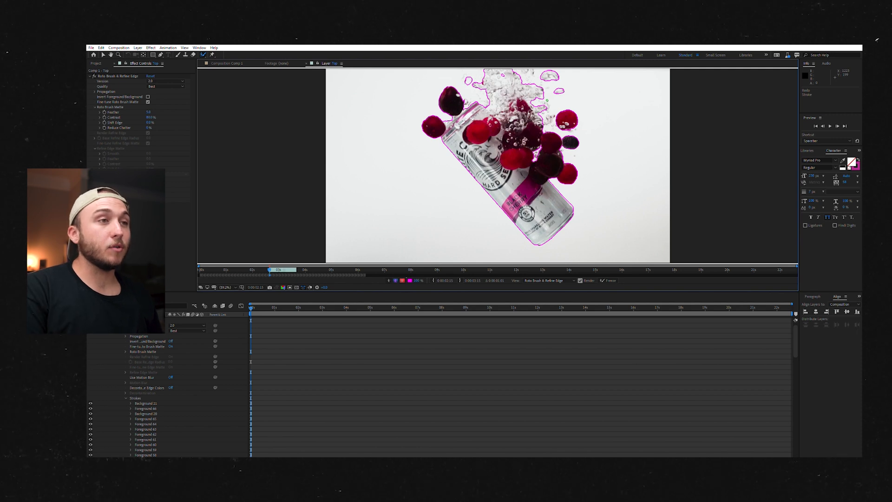
- Step forward two frames so the can's matte propagates into later footage
key("ctrl+Right")
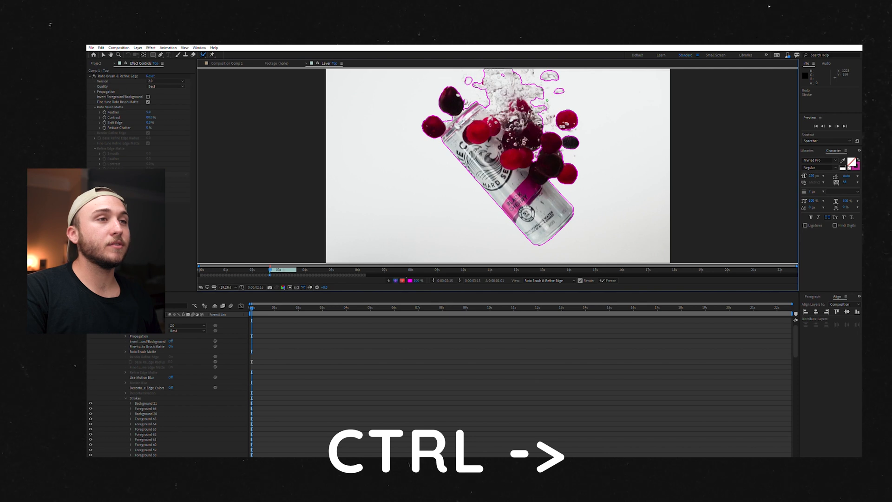
key("ctrl+Right")
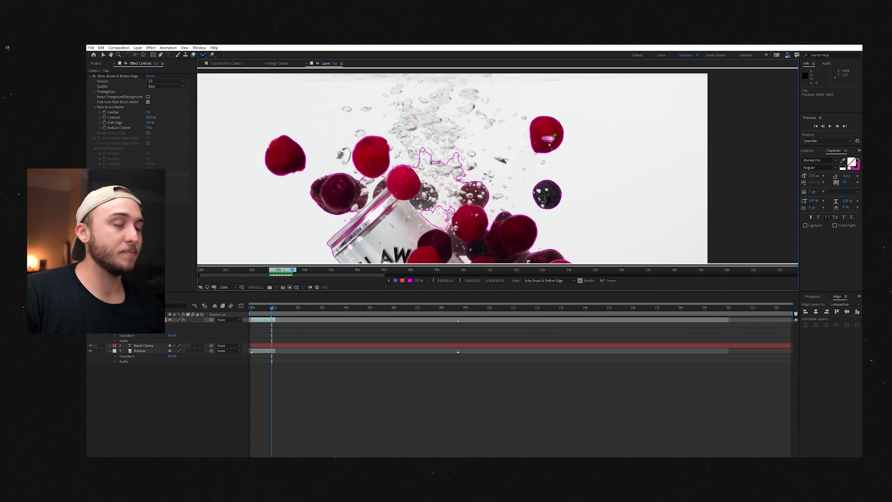
- Add a corrective stroke around the cherries so the outline follows them at this frame
left_click_drag(549, 136, 545, 139)
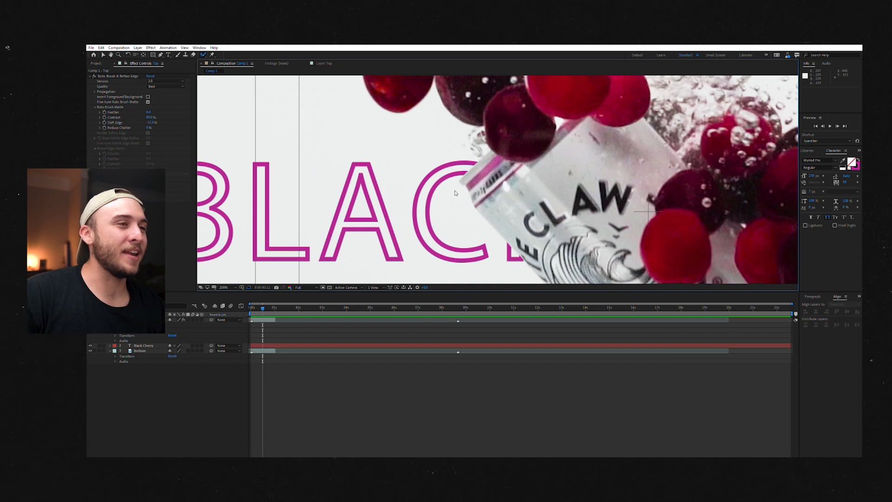
- Preview the composite showing the can and cherries passing in front of the BLACK text
left_click(251, 307)
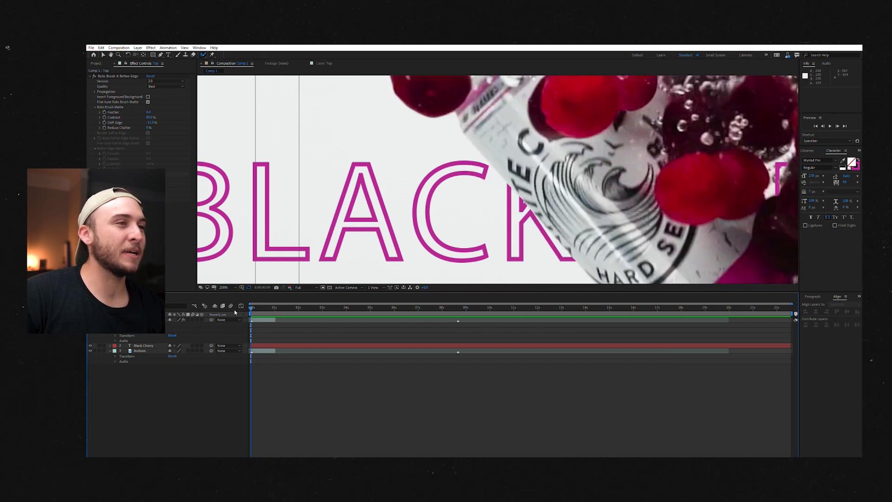